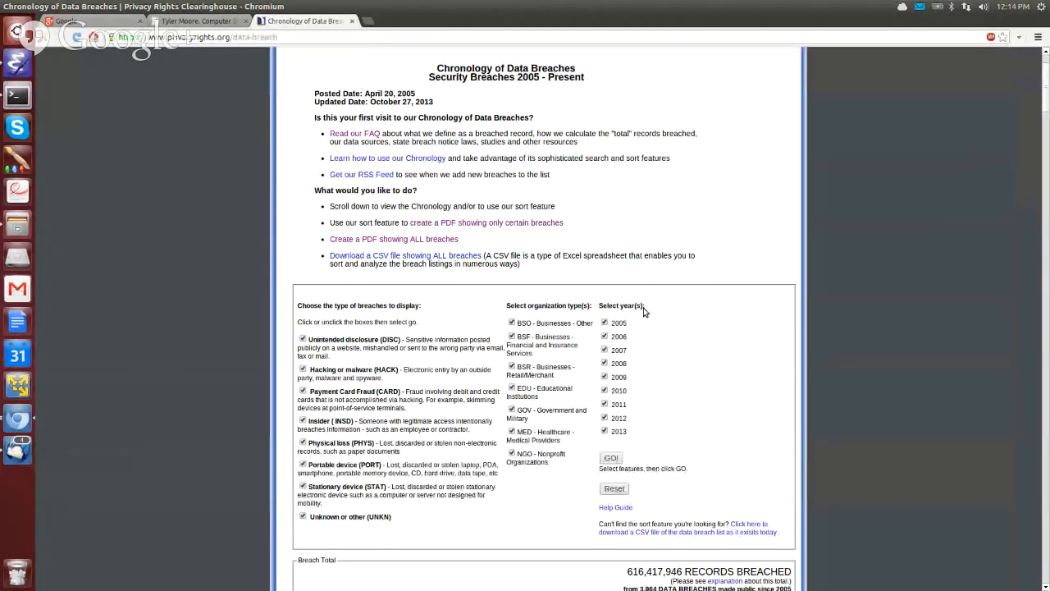
Step: Read databreach-oct13-cleaned.csv from the course URL into br with read.csv and header=T
{"action": "scroll", "scroll_direction": "down", "scroll_amount": 3}
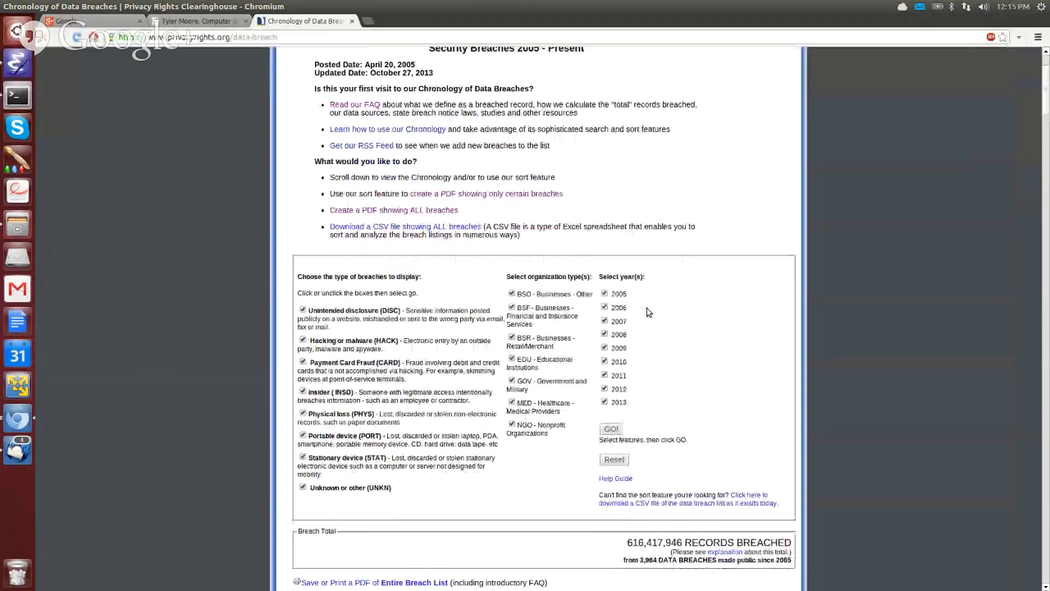
{"action": "scroll", "scroll_direction": "down", "scroll_amount": 3}
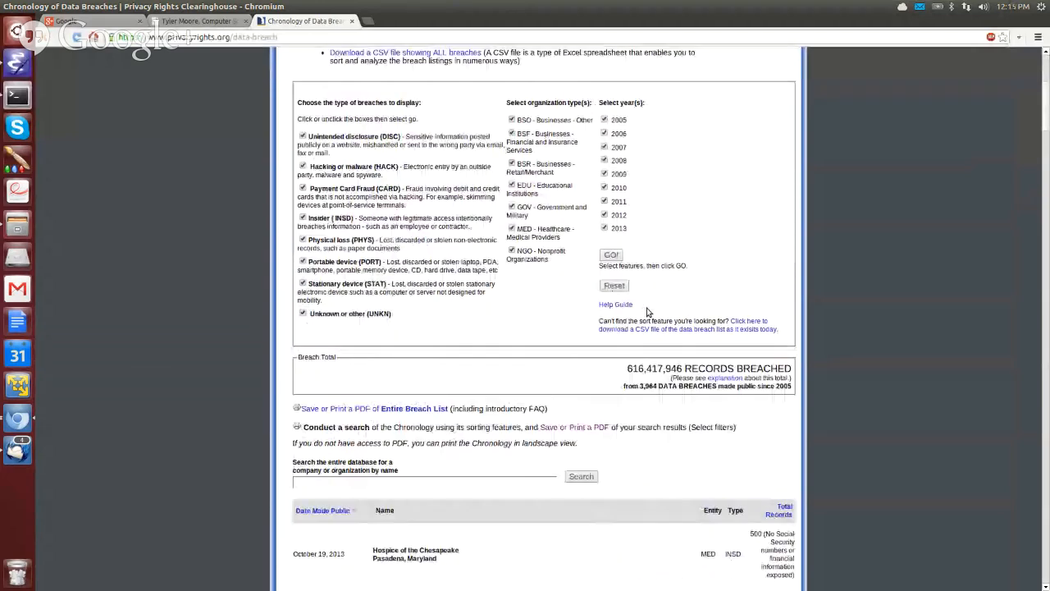
{"action": "scroll", "scroll_direction": "down", "scroll_amount": 3}
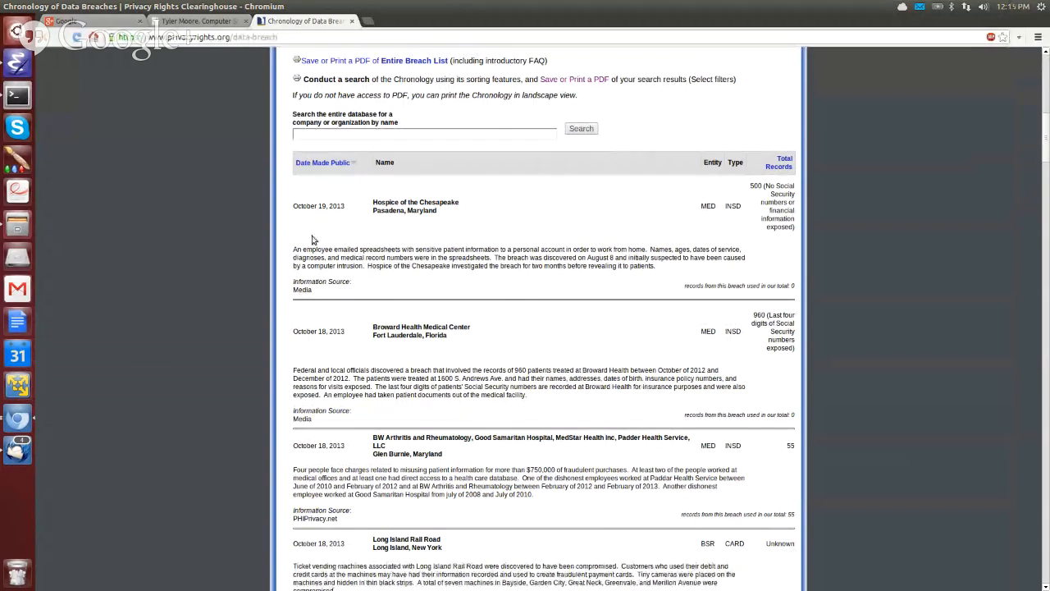
{"action": "mouse_move", "coordinate": [364, 214]}
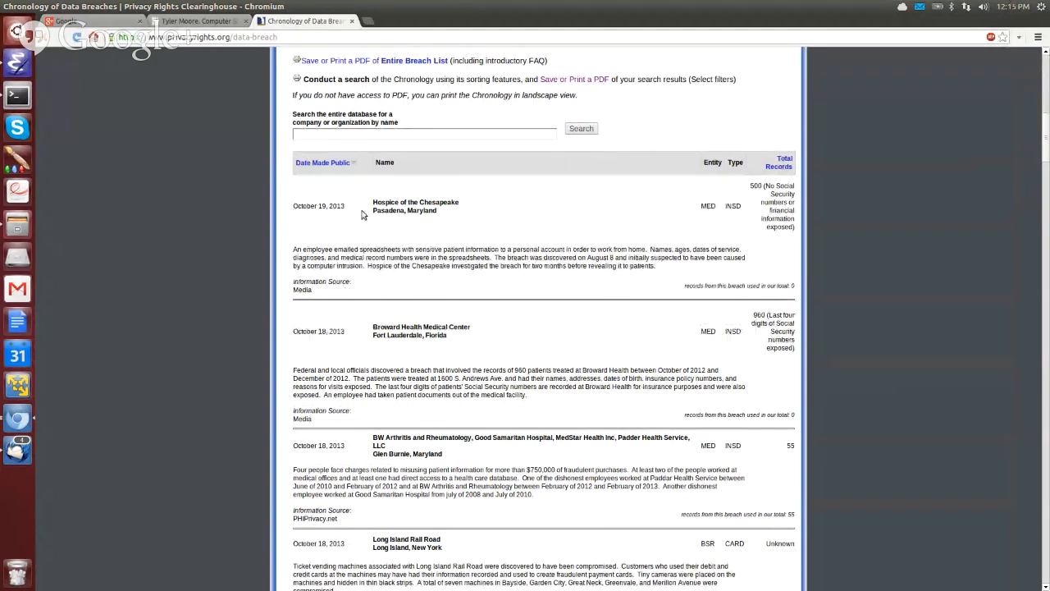
{"action": "mouse_move", "coordinate": [661, 218]}
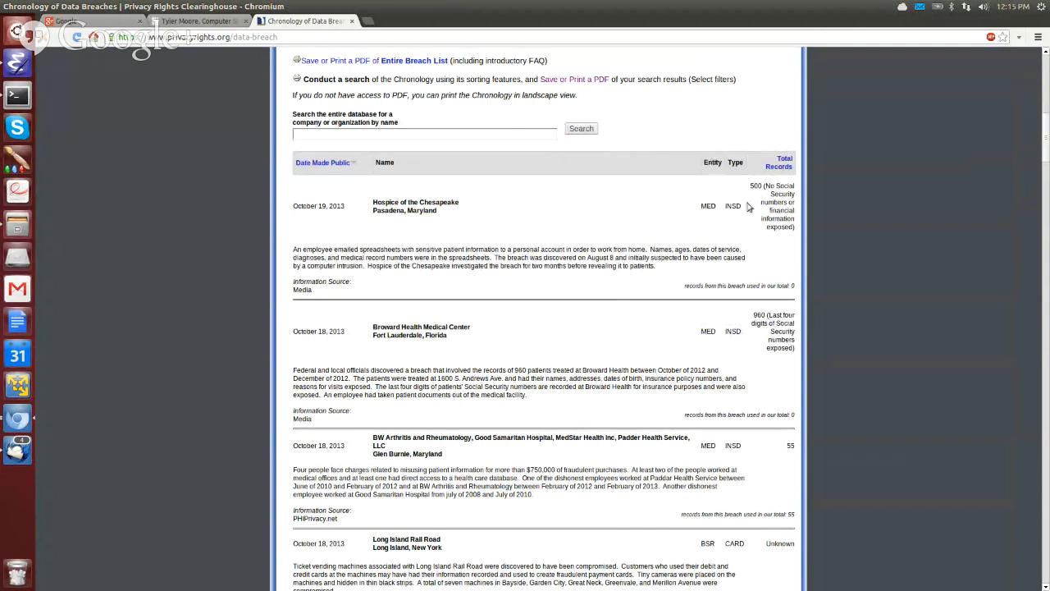
{"action": "double_click", "coordinate": [732, 206]}
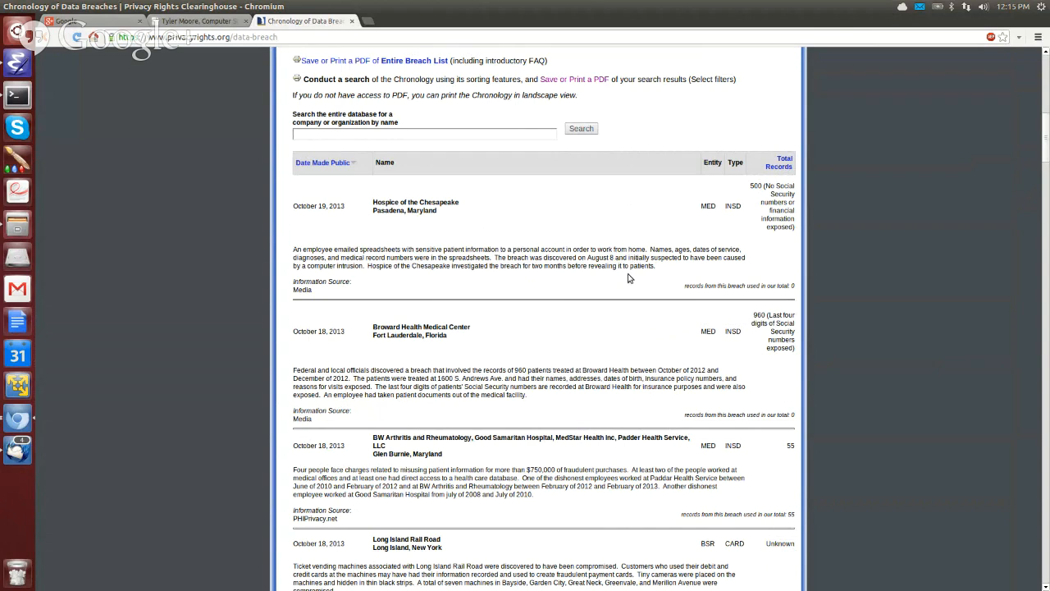
{"action": "mouse_move", "coordinate": [462, 290]}
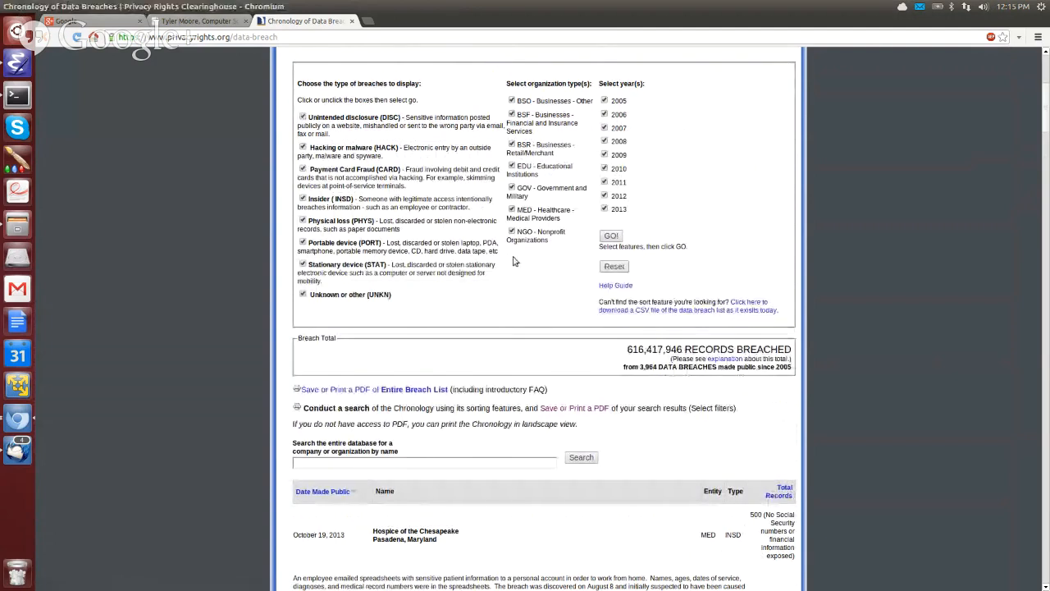
{"action": "mouse_move", "coordinate": [603, 373]}
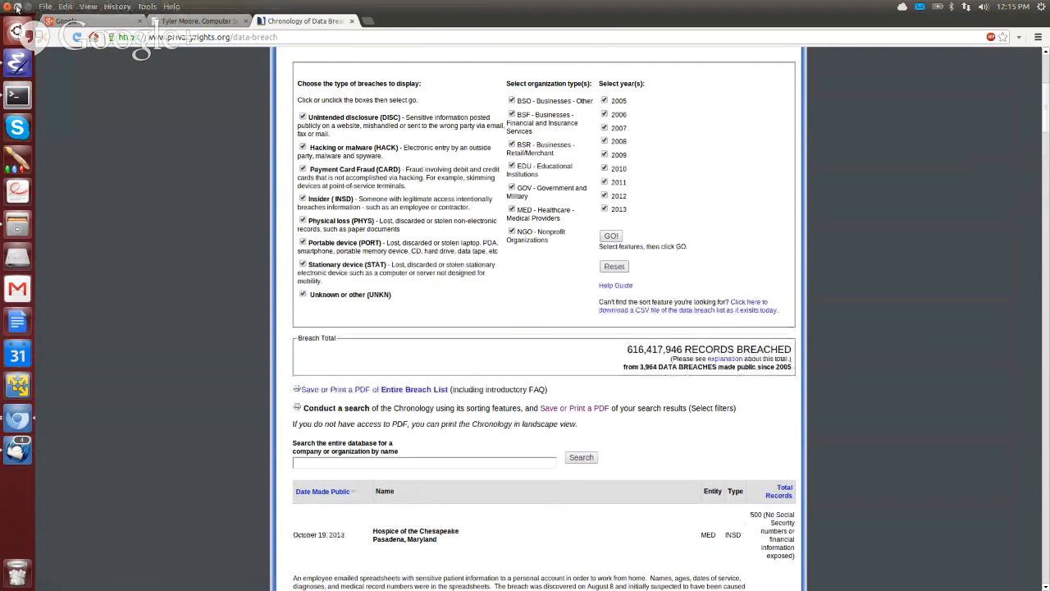
{"action": "scroll", "scroll_direction": "down", "scroll_amount": 3}
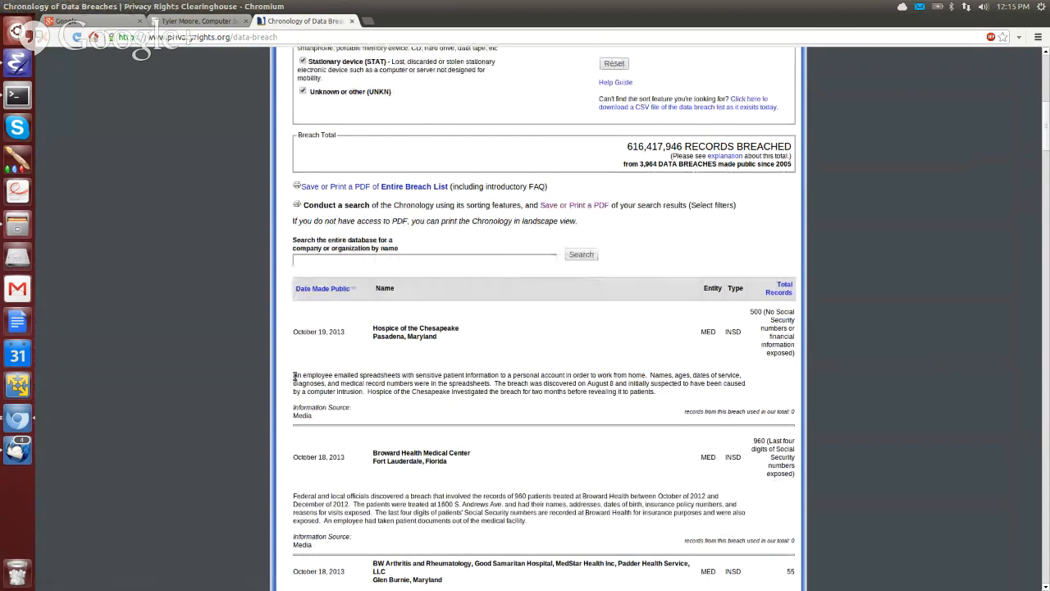
{"action": "left_click_drag", "start_coordinate": [293, 375], "coordinate": [652, 391]}
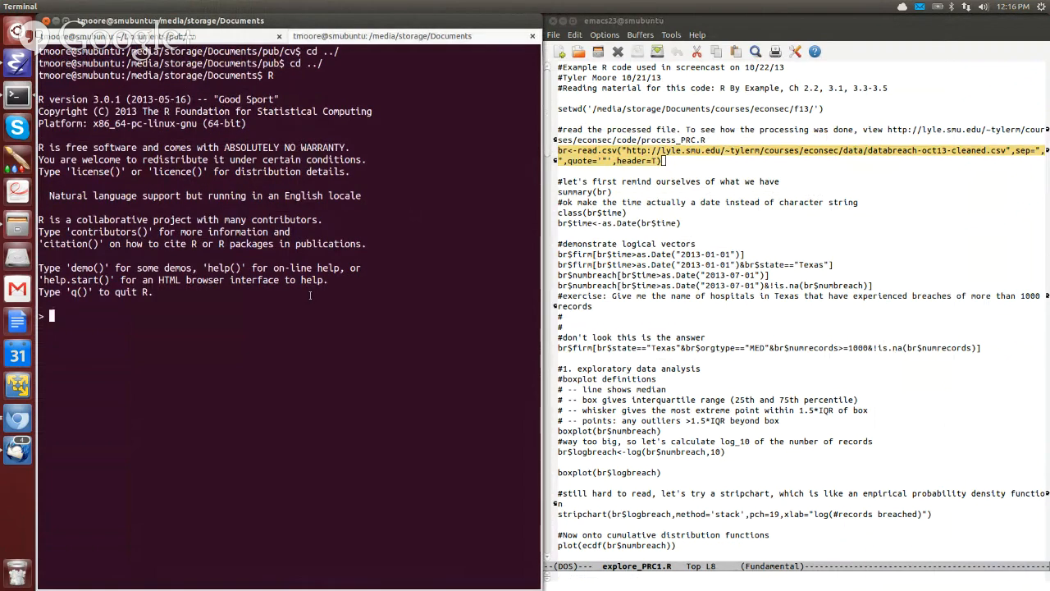
{"action": "type", "text": "br<-read.csv(\"http://lyle.smu.edu/~tylern/courses/econsec/data/databreach-oct13-cleaned.csv\",sep=\",\",quote='\"',header=T)"}
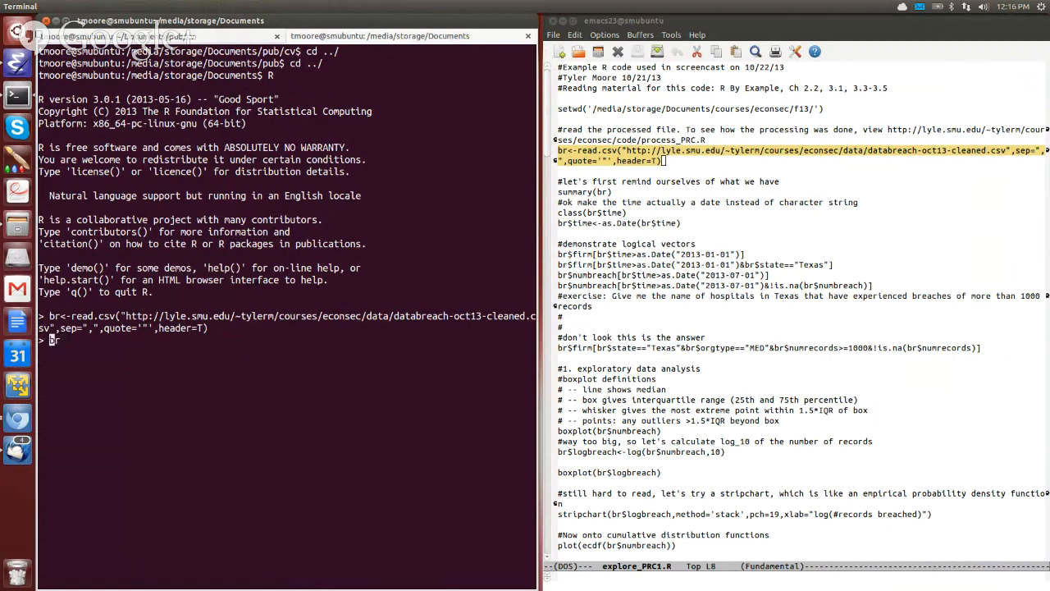
Step: Print summary(br), showing counts for time, records, firm, types, city, state and source
{"action": "type", "text": "summary(br"}
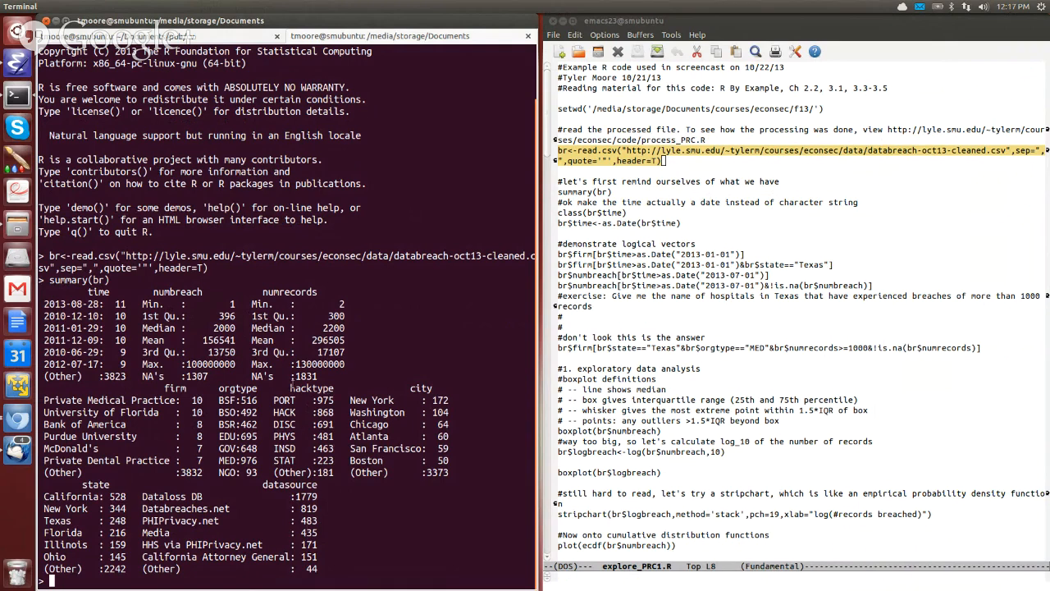
Step: Print the first six rows of br with head(br) and check its class
{"action": "type", "text": "summary(br)"}
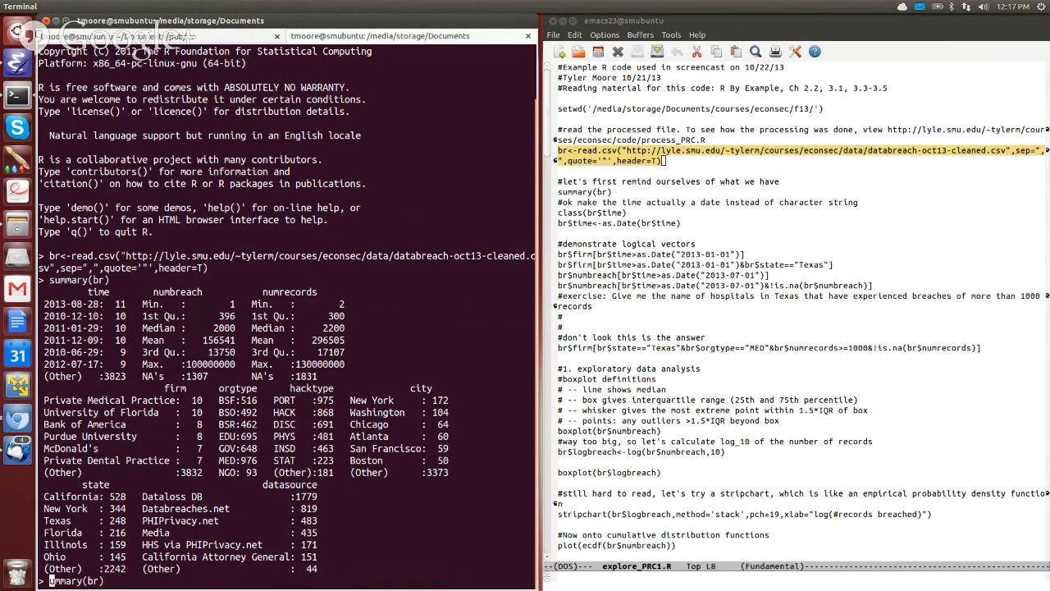
{"action": "type", "text": "head(br)"}
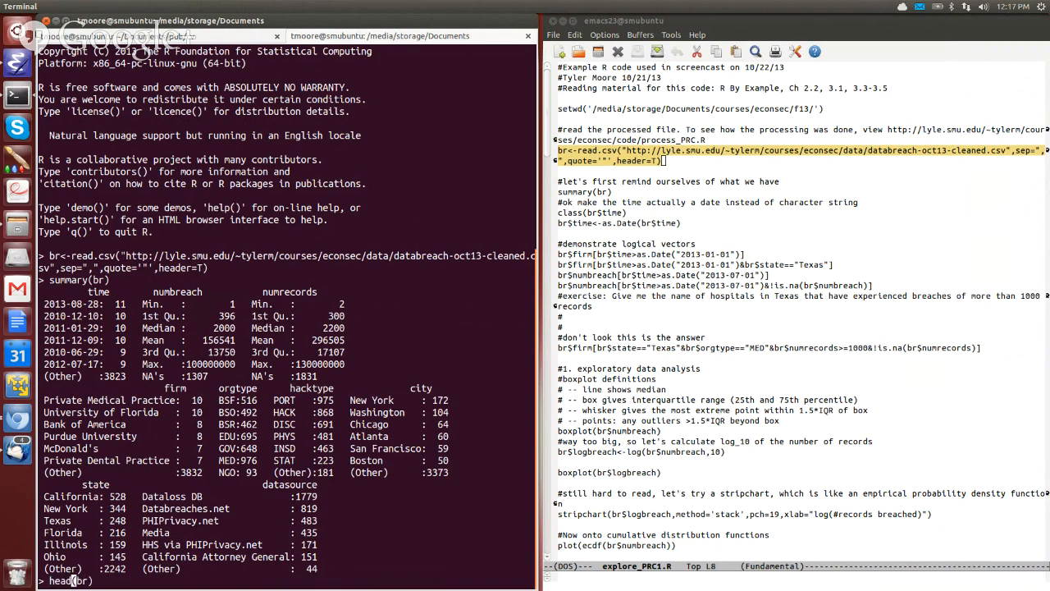
{"action": "key", "text": "Return"}
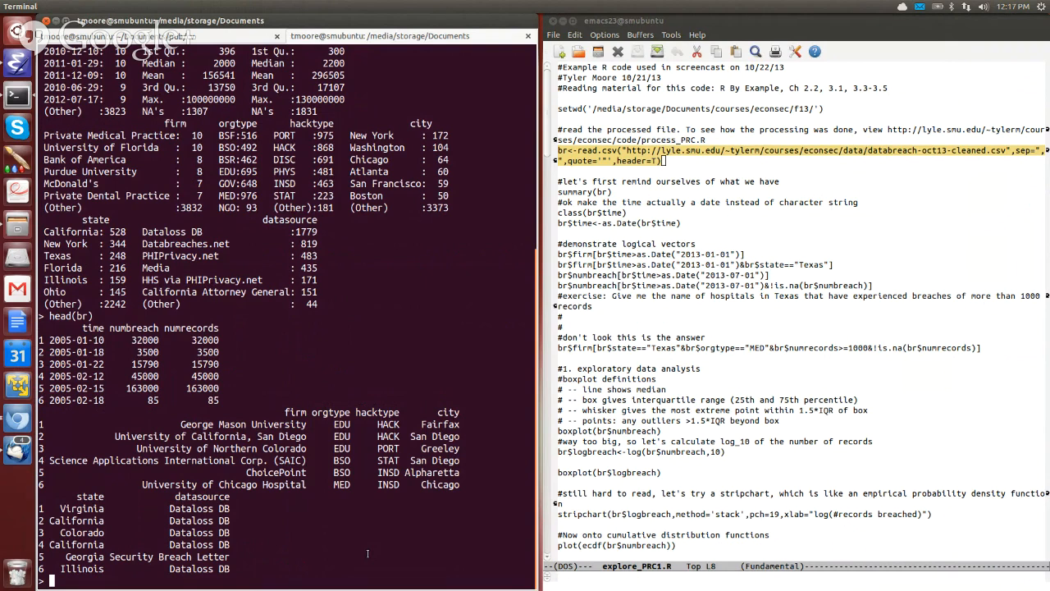
{"action": "type", "text": "class(br"}
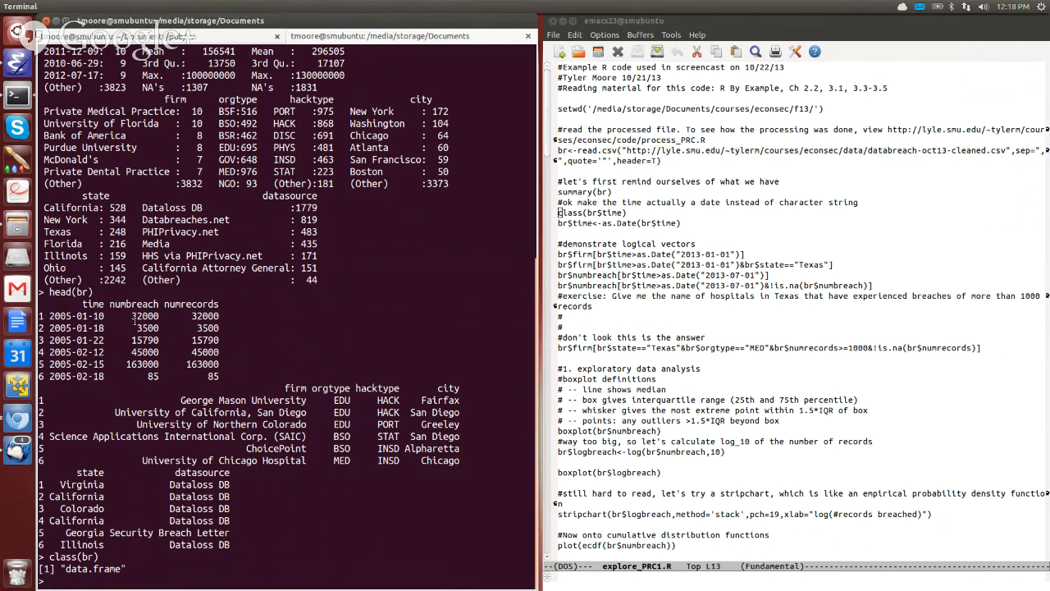
Step: Run summary(br$time) to count breaches per date, with 3279 grouped as Other
{"action": "type", "text": "summar"}
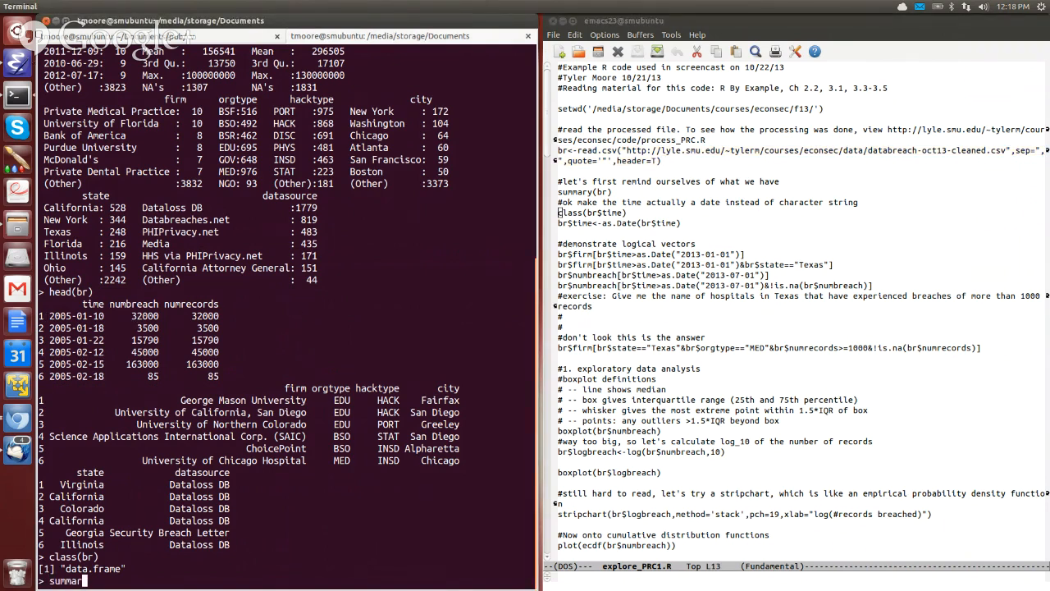
{"action": "type", "text": "(br$"}
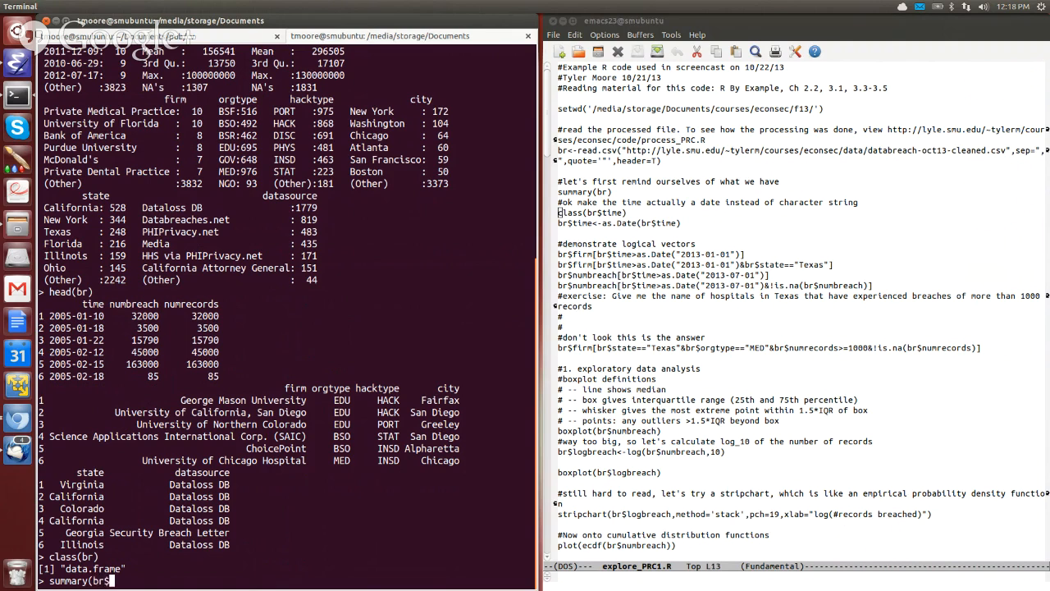
{"action": "key", "text": "Return"}
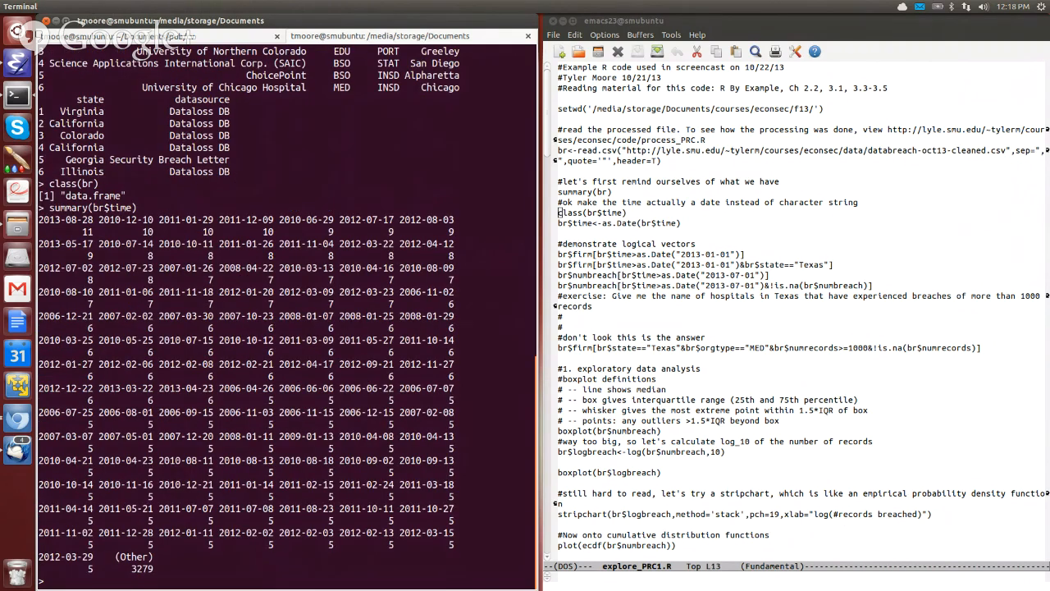
{"action": "type", "text": "summary(br$time)"}
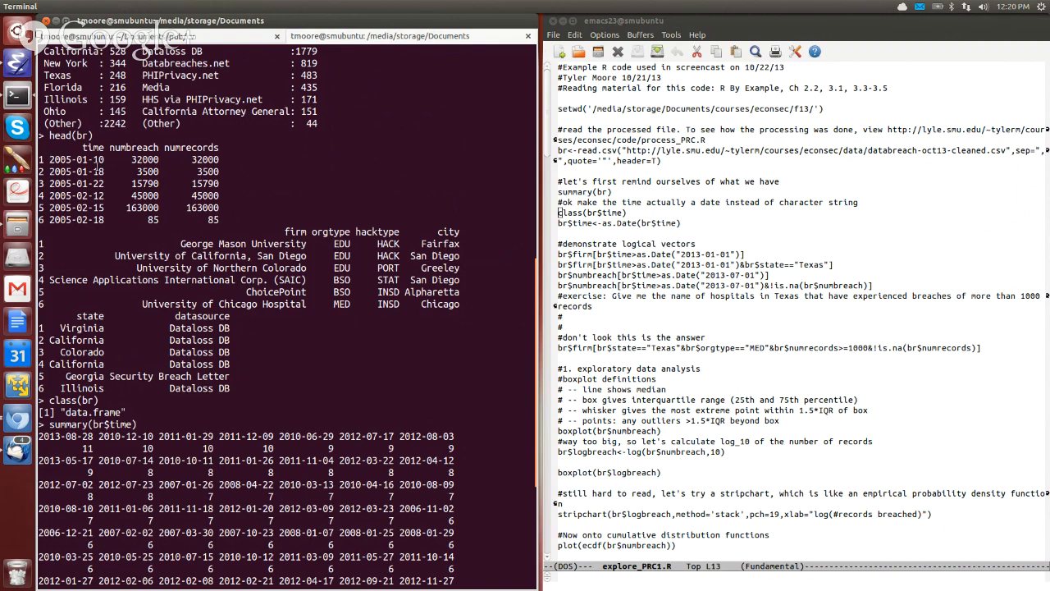
{"action": "mouse_move", "coordinate": [596, 236]}
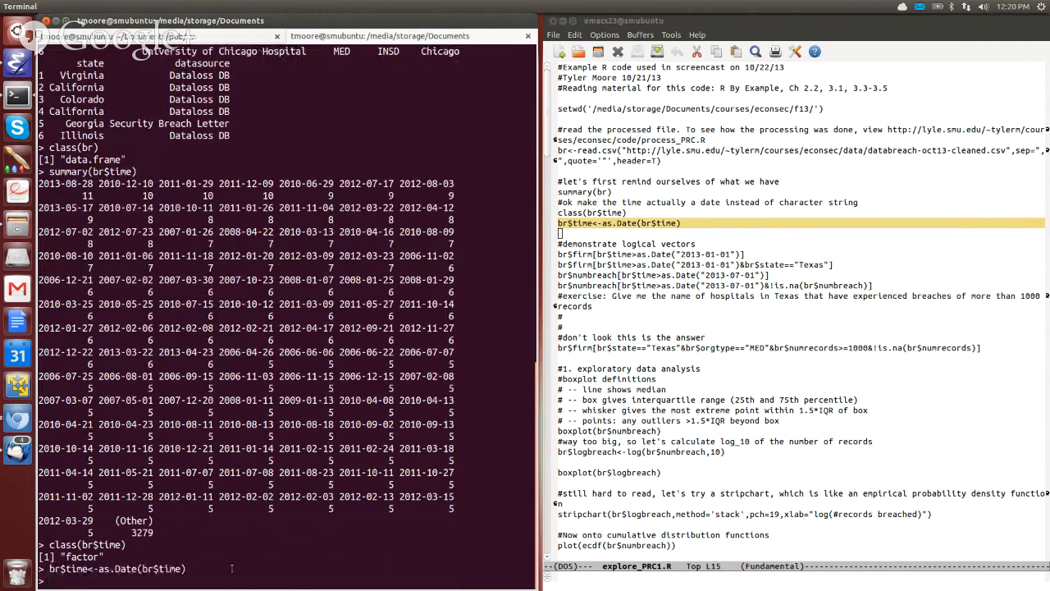
Step: Confirm br$time is class Date and summarise dates from 2005-01-10 to 2013-09-19
{"action": "type", "text": "cloa"}
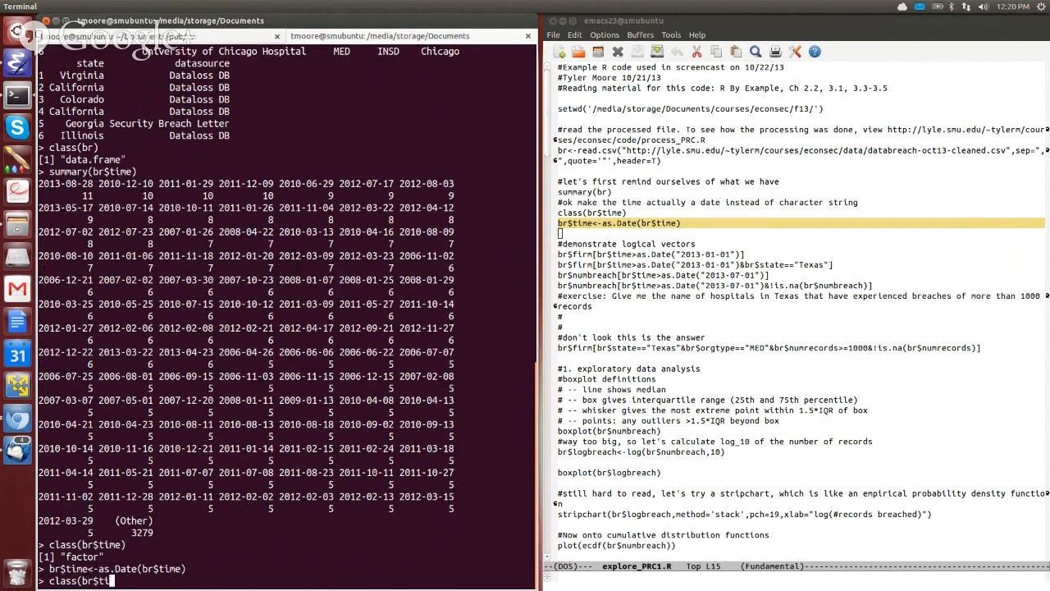
{"action": "key", "text": "Return"}
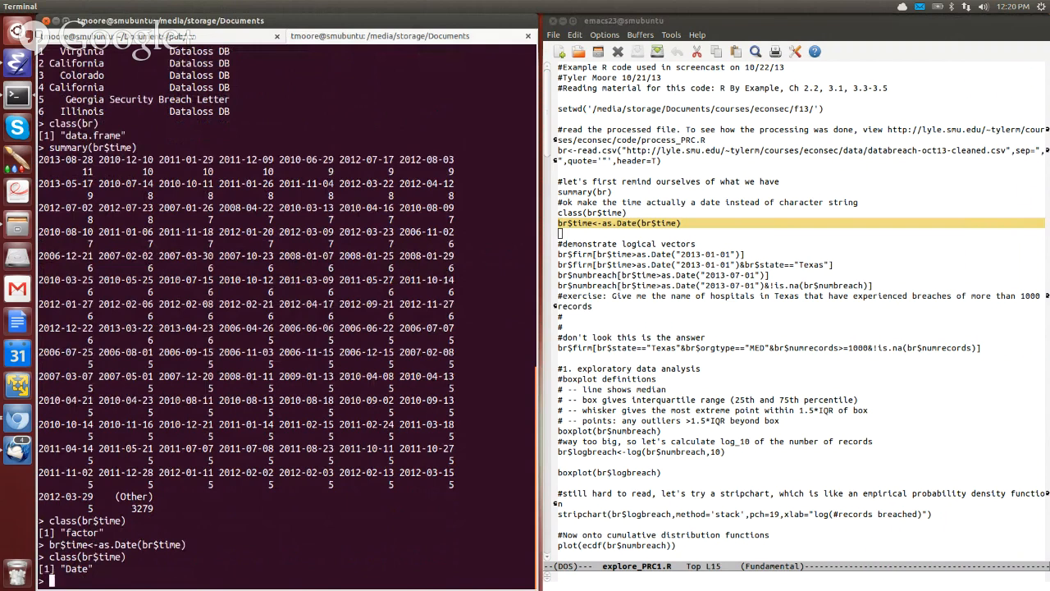
{"action": "type", "text": "summary(br$time)"}
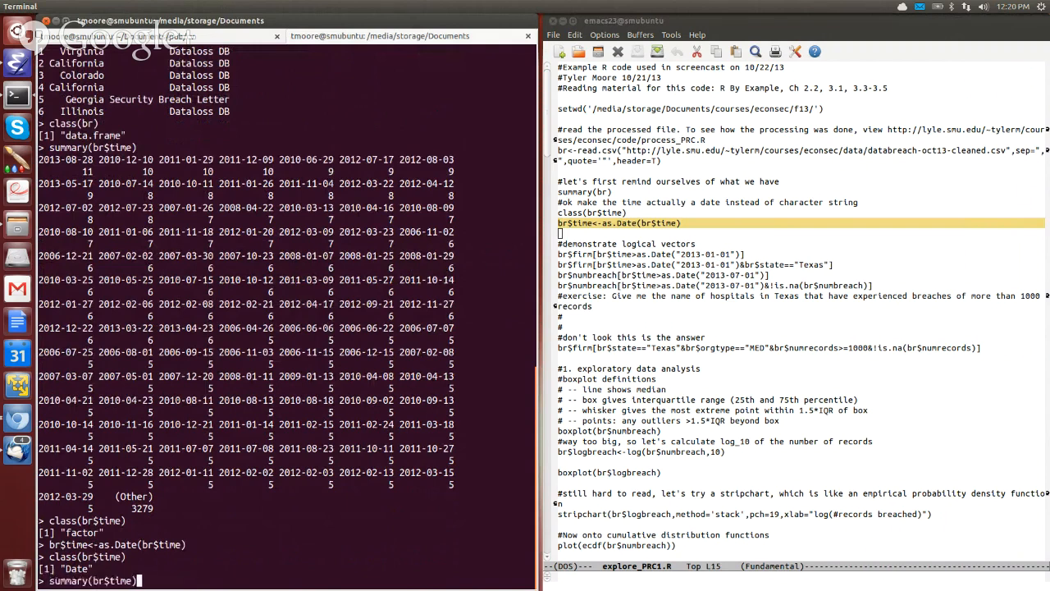
{"action": "key", "text": "Return"}
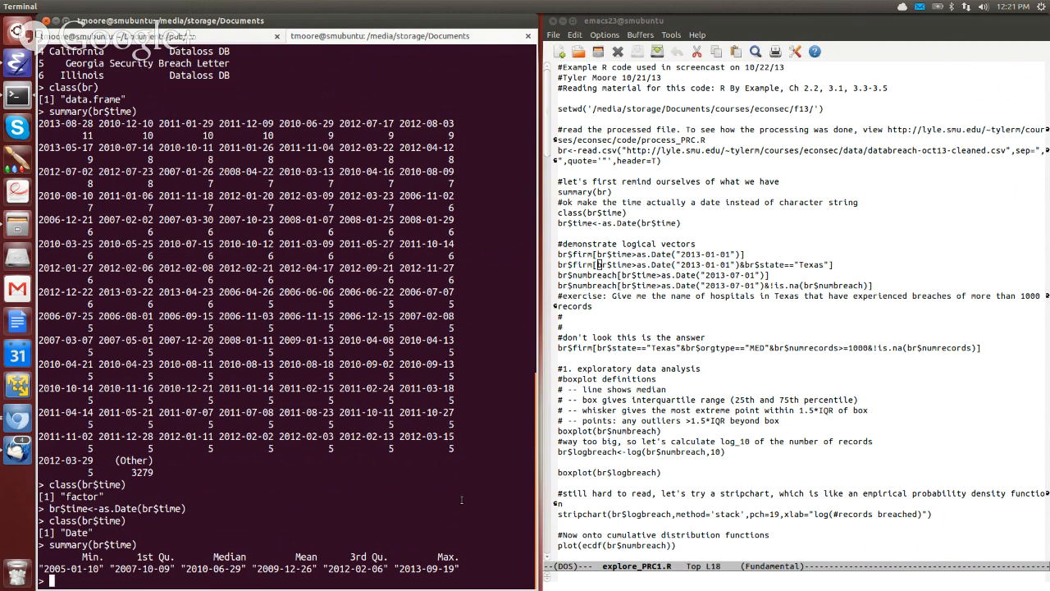
Step: Print br$time, listing all breach dates through entry 3881 in September 2013
{"action": "type", "text": "br$time"}
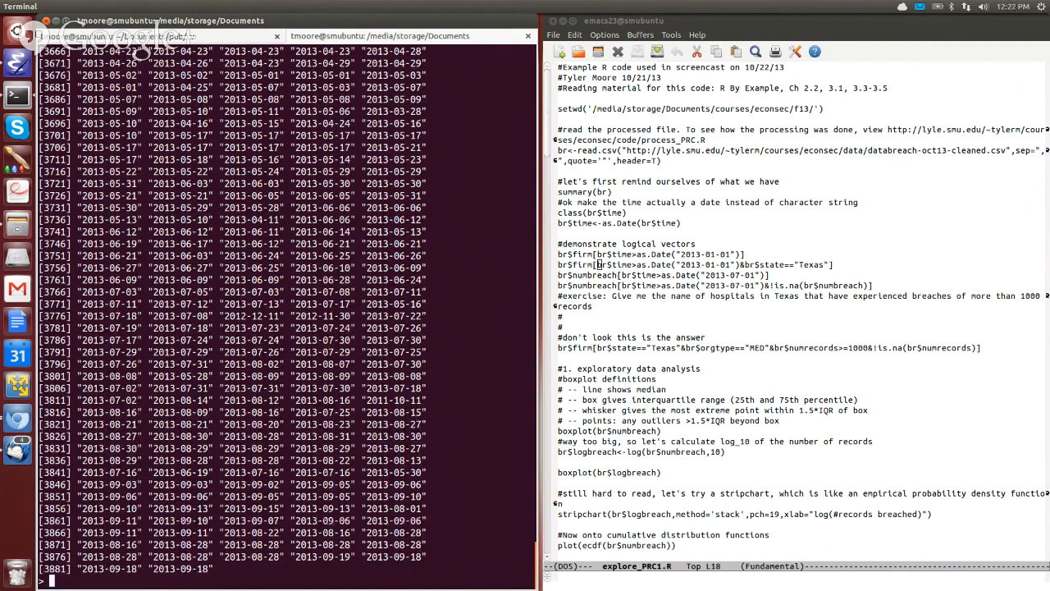
Step: Enter br$time[br$time>as.Date("2013-01-01")] to list breach dates after the 2013 cutoff
{"action": "type", "text": "br$time"}
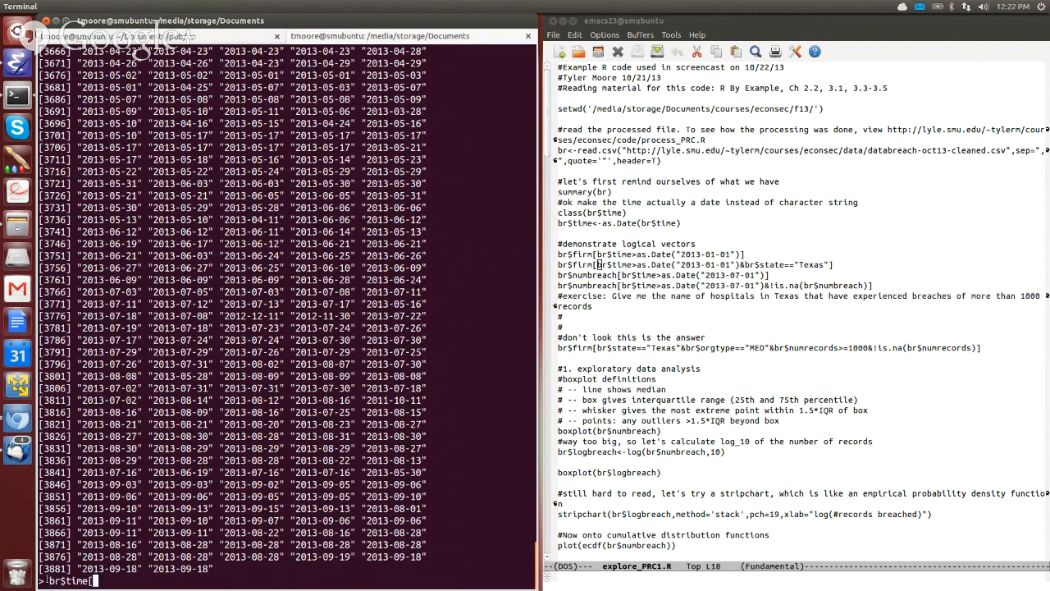
{"action": "type", "text": "["}
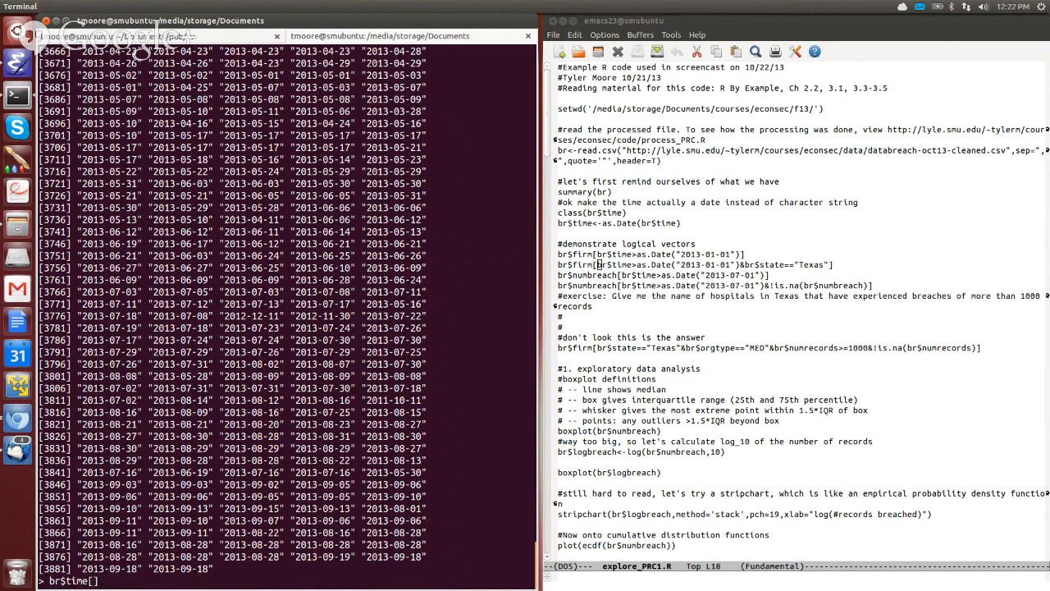
{"action": "type", "text": "br]"}
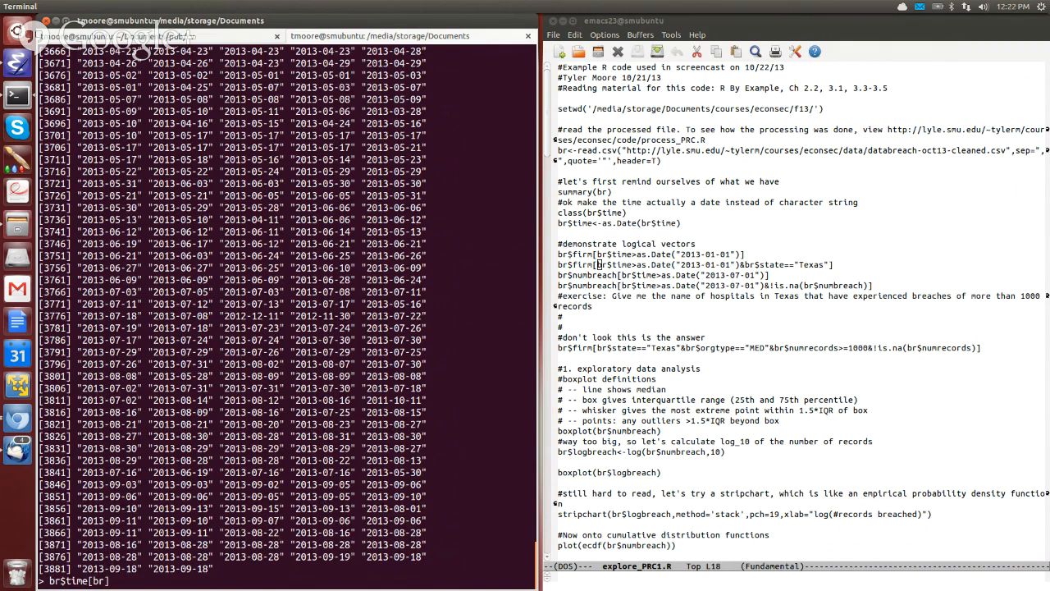
{"action": "type", "text": "$time"}
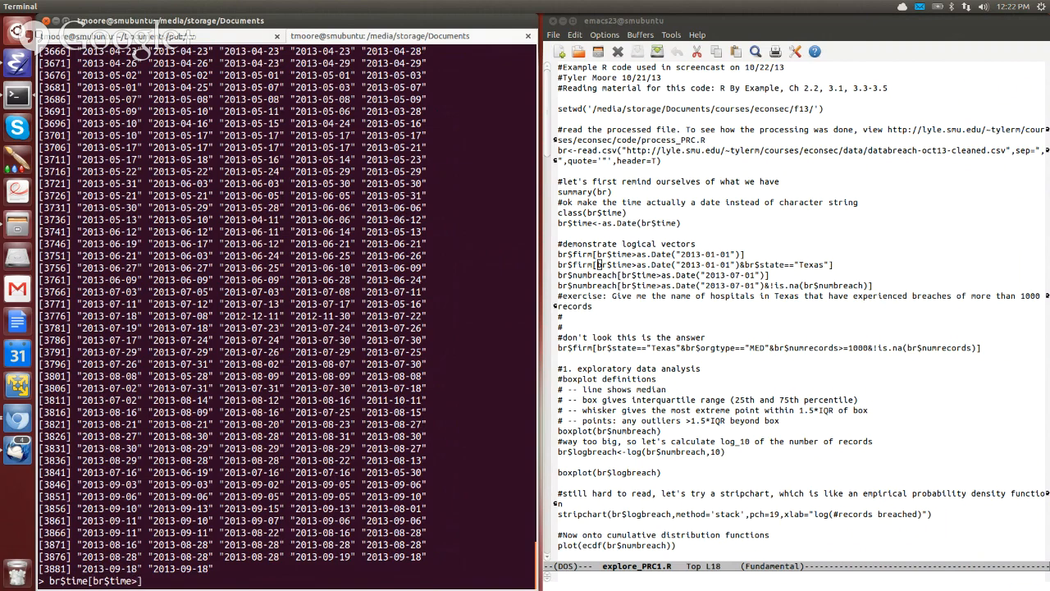
{"action": "type", "text": ">as.Date("}
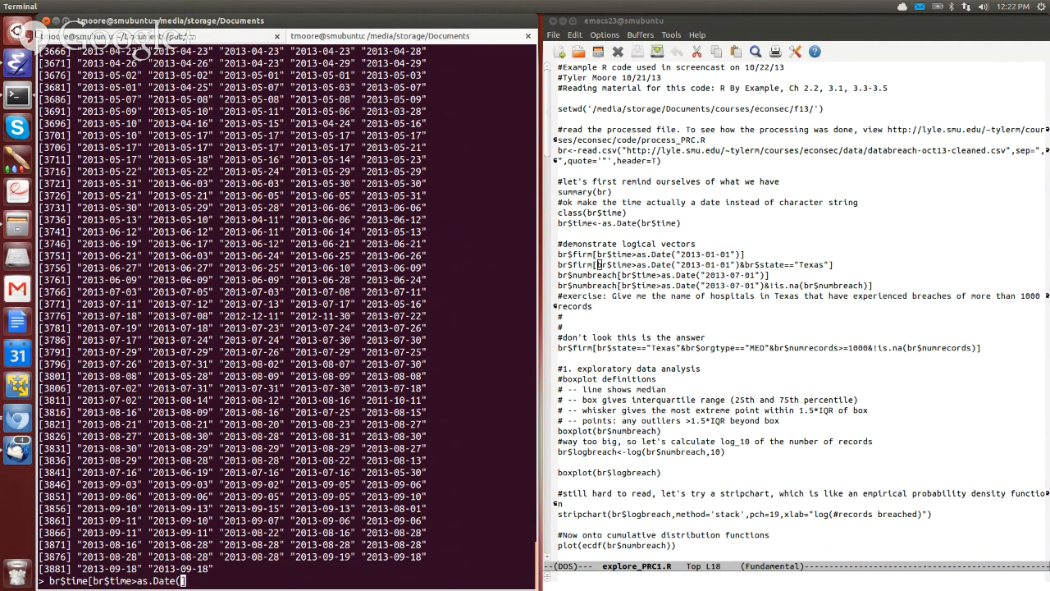
{"action": "type", "text": "\"2013-0"}
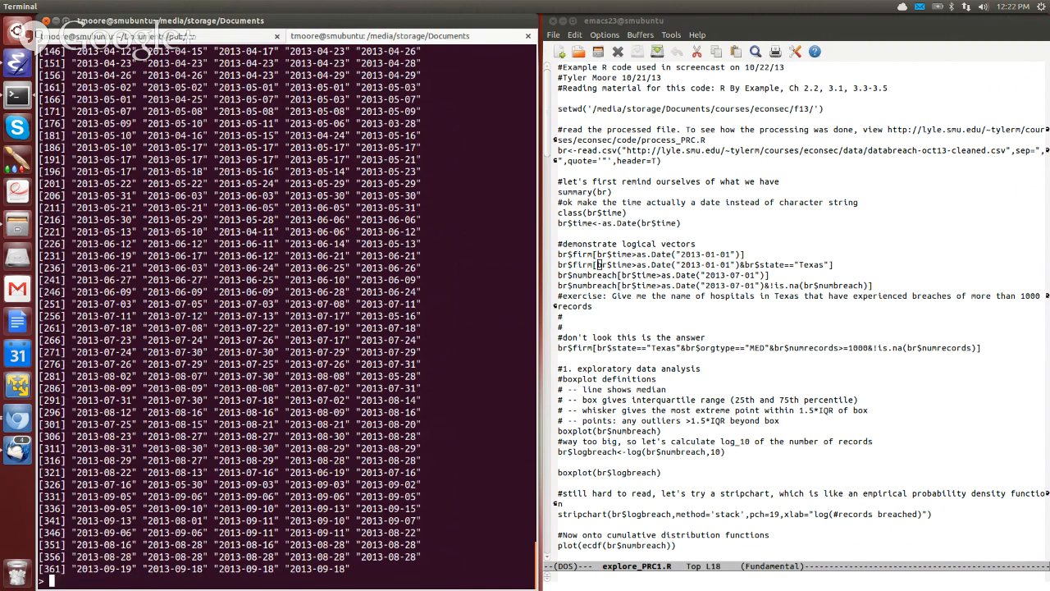
Step: List the 364 firms breached after 2013-01-01, then only the 16 in Texas
{"action": "type", "text": "br$time[br$time>as.Date(\"2013-01-01\")]"}
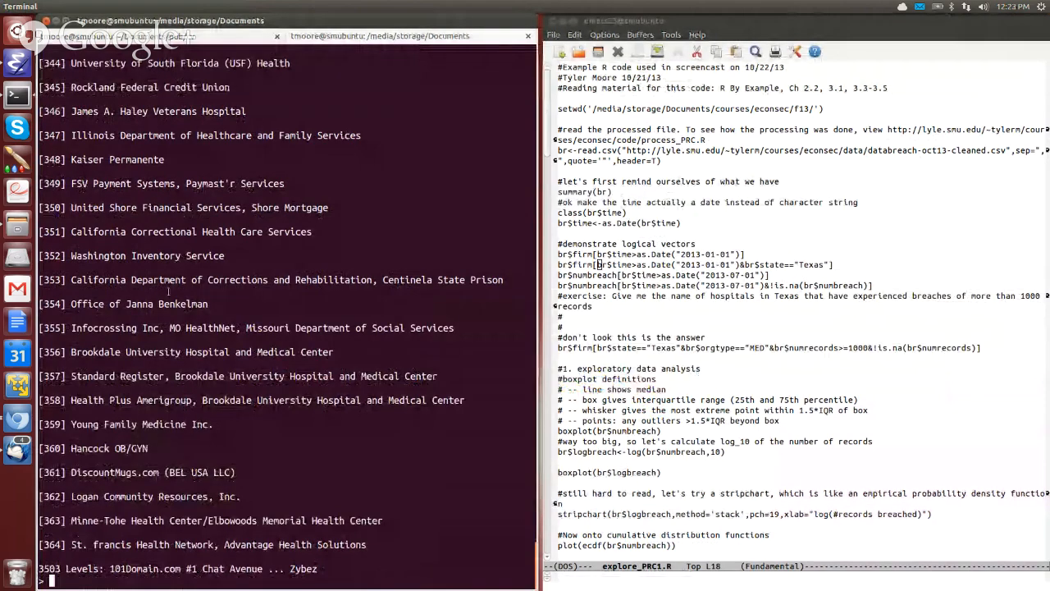
{"action": "type", "text": "br$firm[br$time>as.Date(\"2013-01-01\")]"}
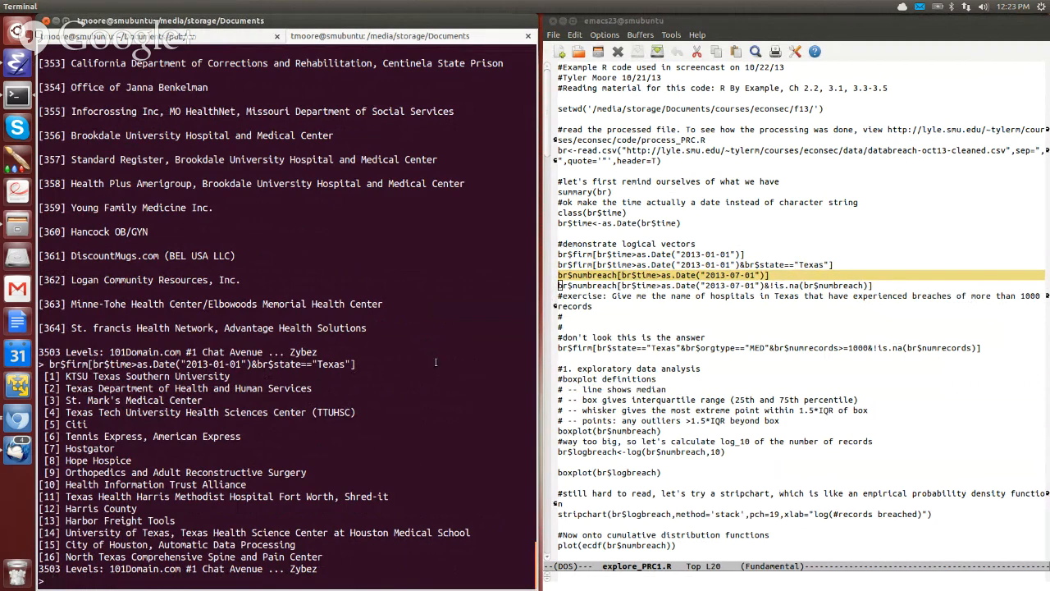
Step: Average breach sizes after 2013-07-01, getting NA, then 27949.89 with na.rm=T
{"action": "key", "text": "Return"}
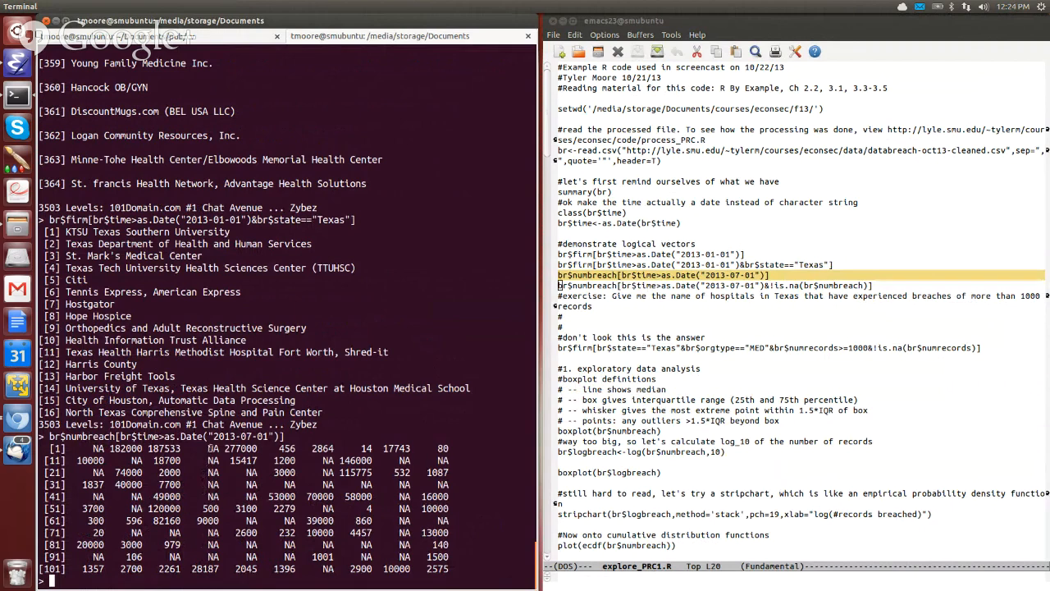
{"action": "mouse_move", "coordinate": [225, 470]}
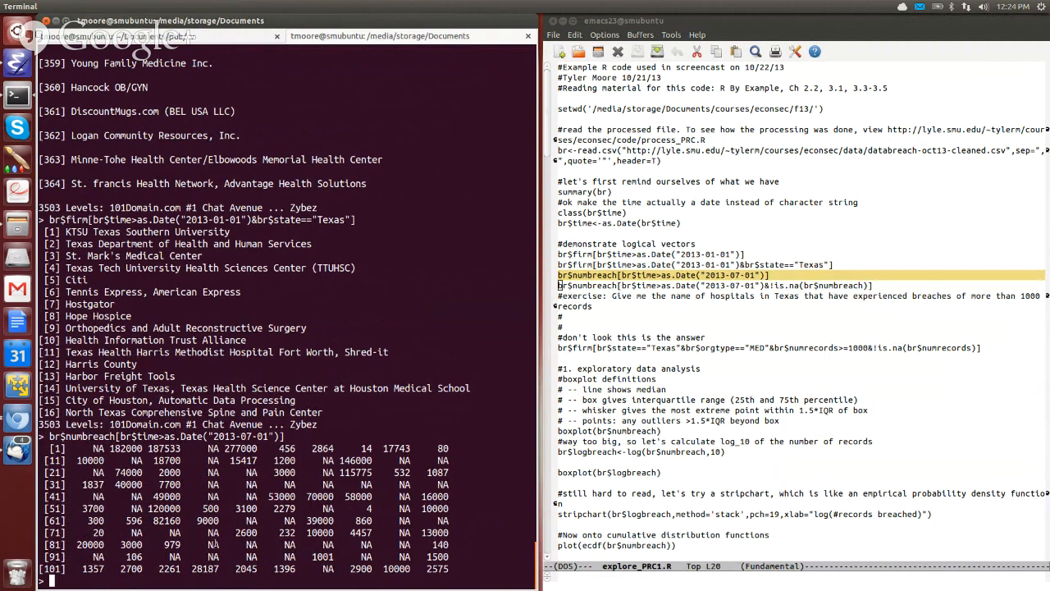
{"action": "type", "text": "br$numbreach[br$time>as.Date(\"2013-07-01\")]"}
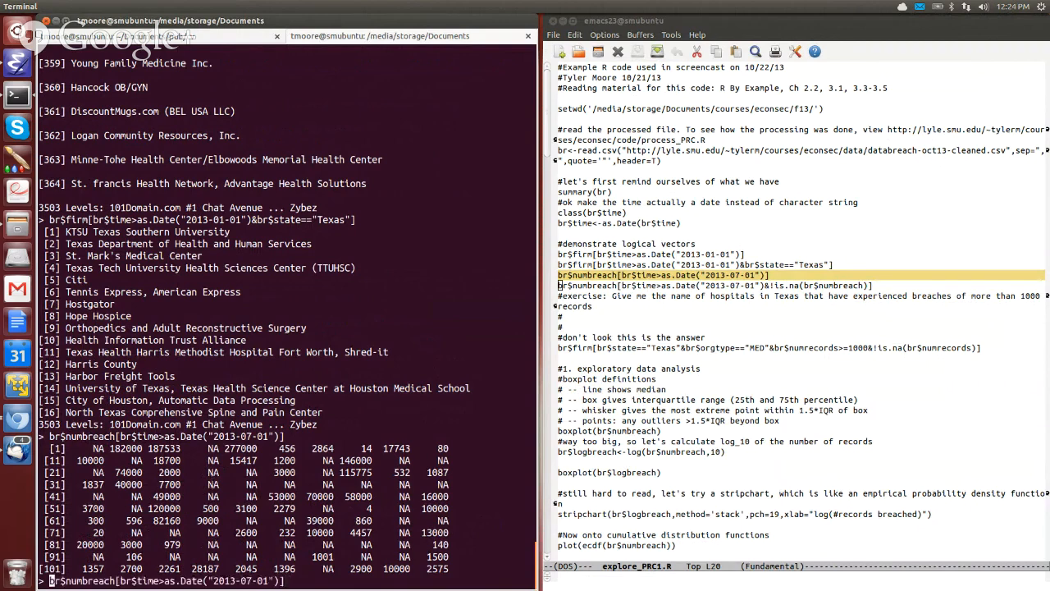
{"action": "type", "text": "mean("}
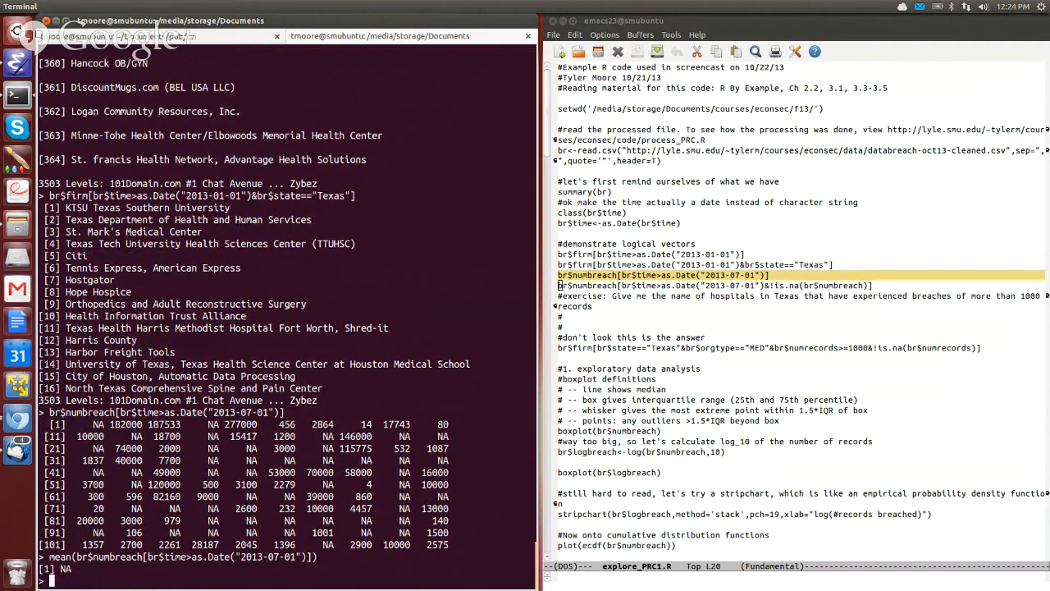
{"action": "type", "text": "mean(br$numbreach[br$time>as.Date(\"2013-07-01\")])"}
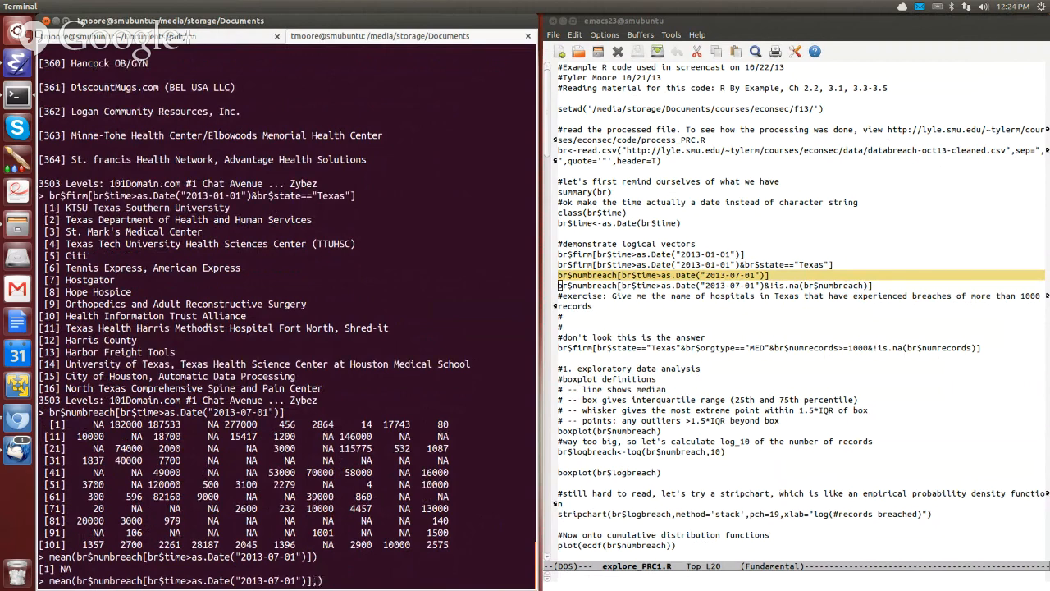
{"action": "type", "text": "]"}
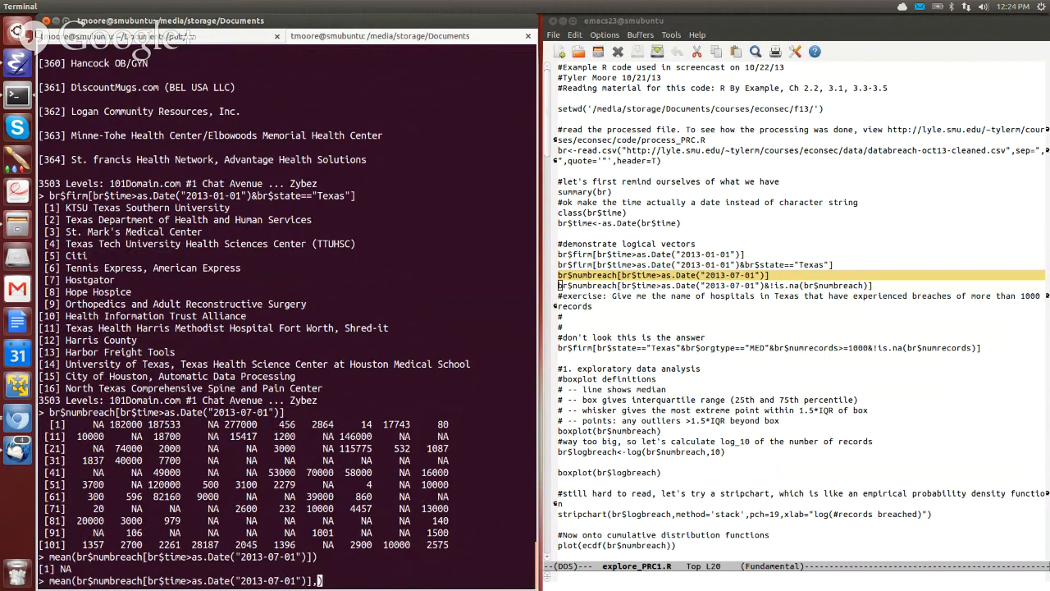
{"action": "type", "text": ","}
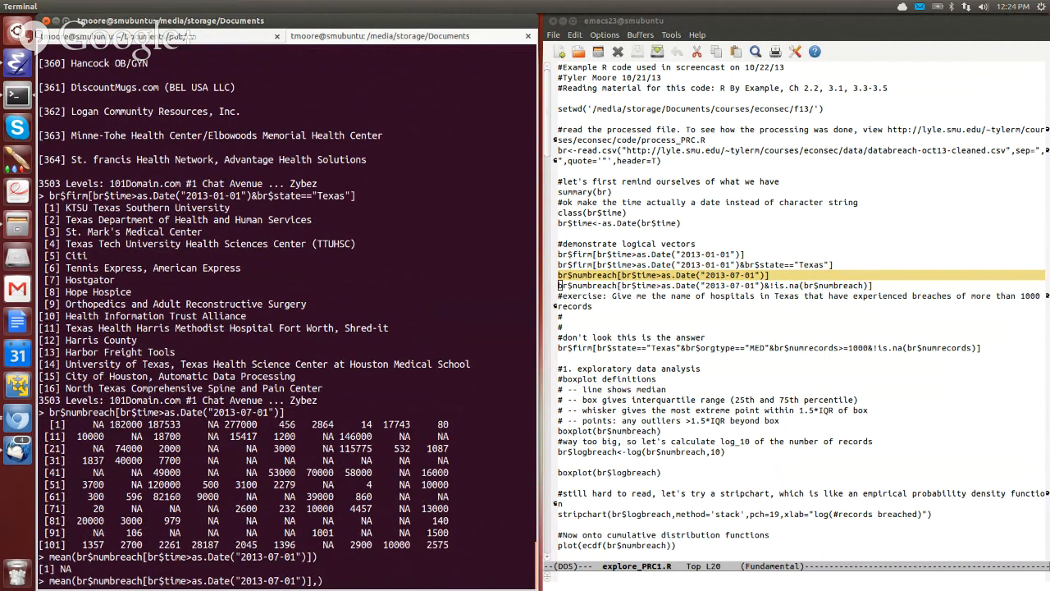
{"action": "type", "text": ",na.rm"}
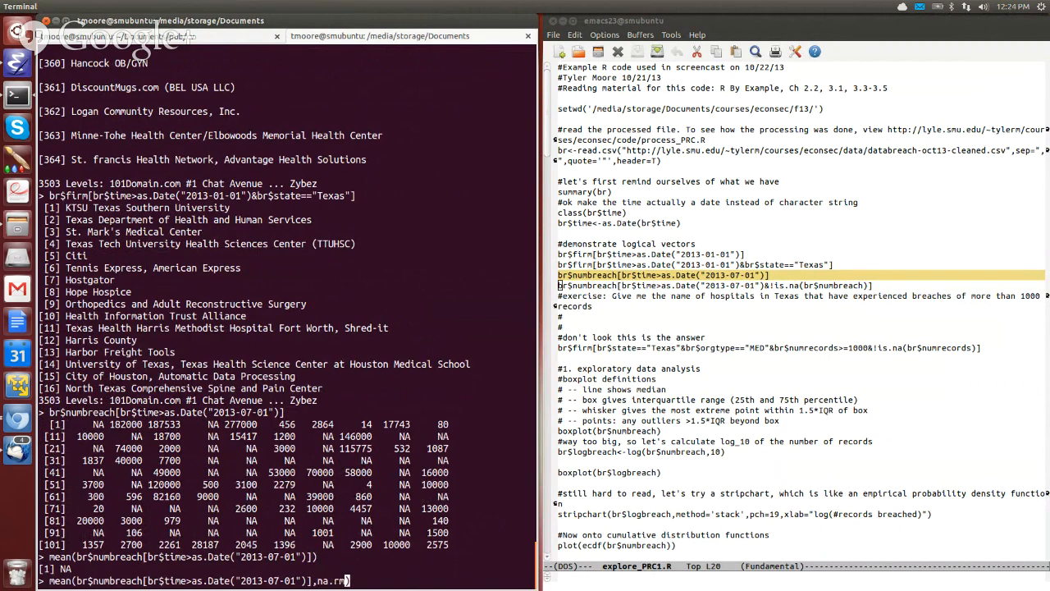
{"action": "type", "text": "T"}
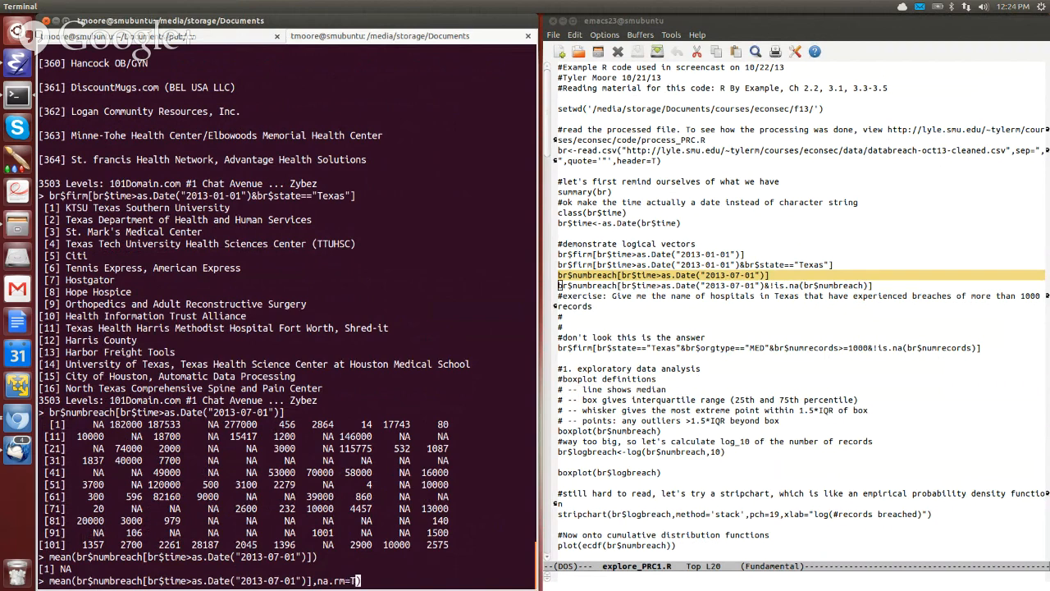
{"action": "key", "text": "Return"}
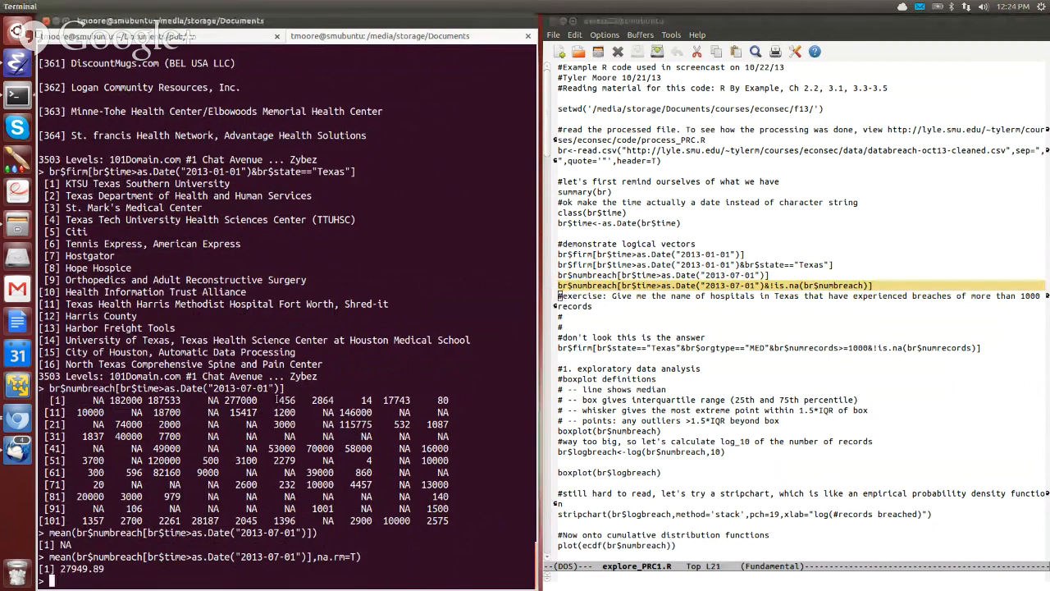
Step: Run the &!is.na(br$numbreach) line and the Texas MED numrecords>=1000 query
{"action": "key", "text": "Return"}
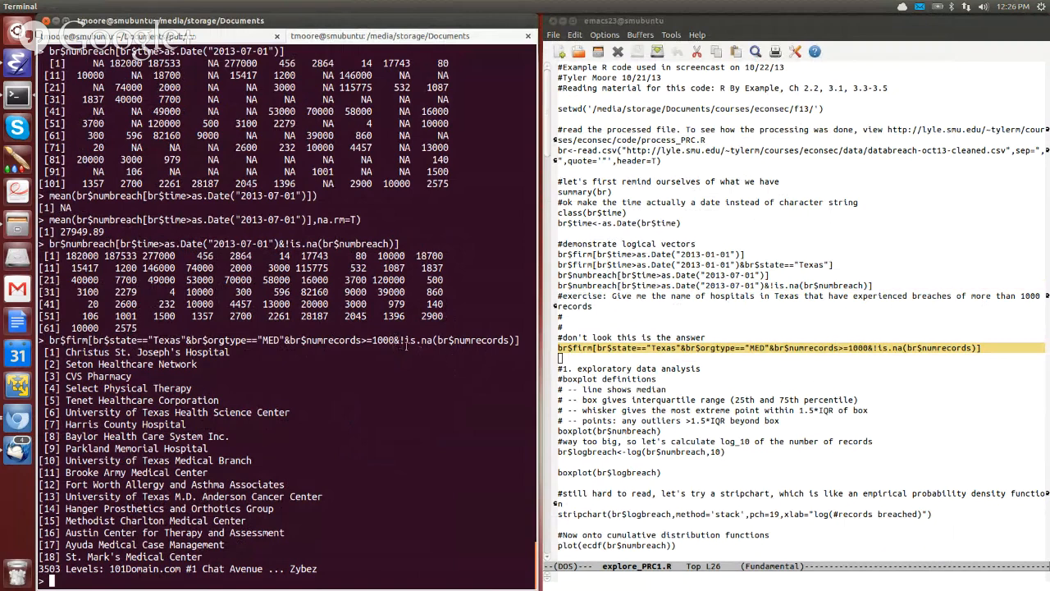
{"action": "mouse_move", "coordinate": [324, 368]}
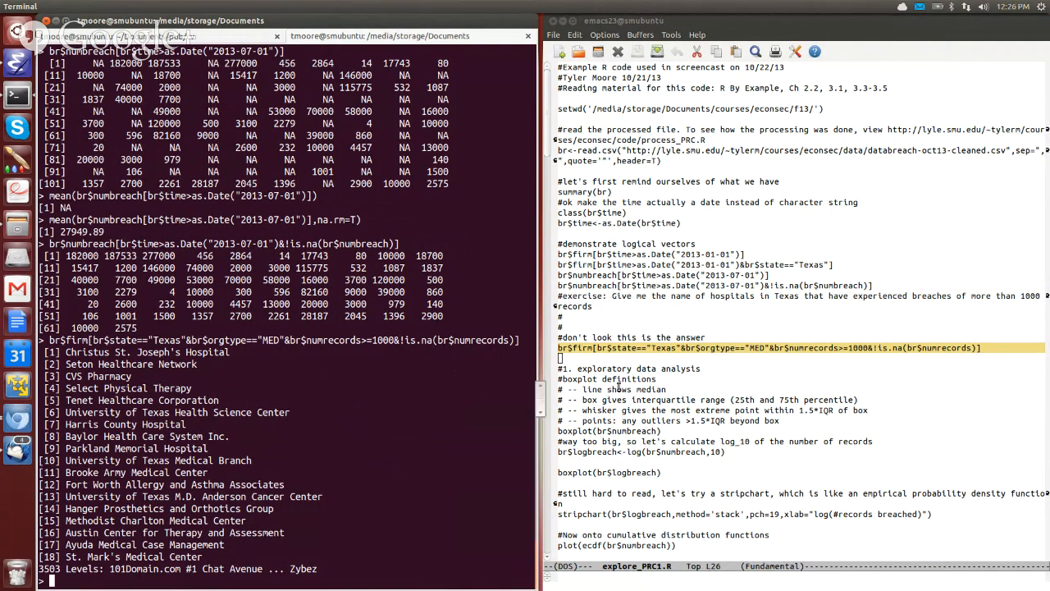
Step: Focus the Emacs window holding the R script, leaving the Texas hospital results in R
{"action": "left_click", "coordinate": [628, 378]}
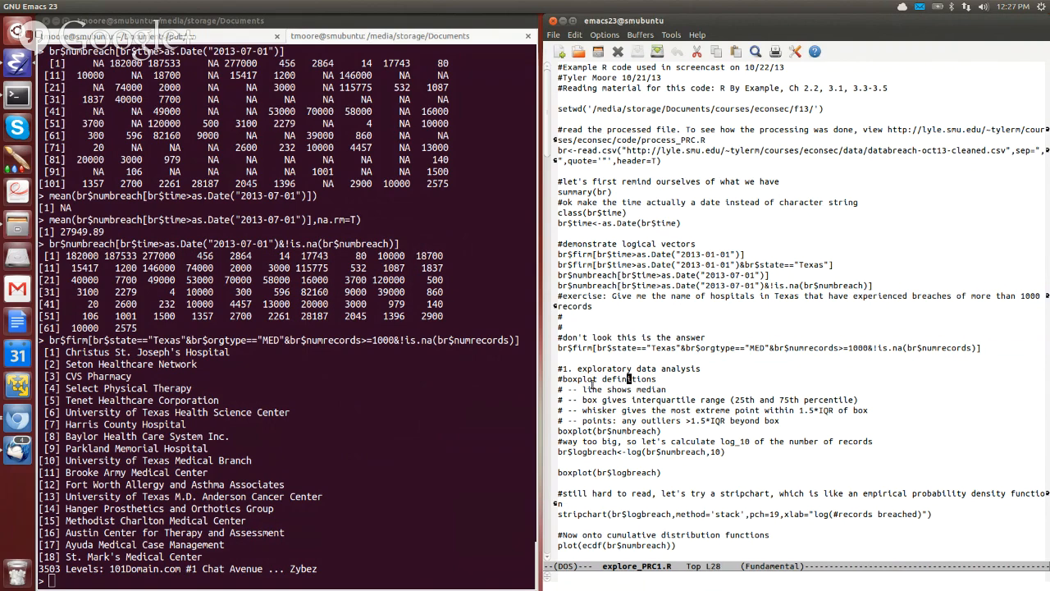
Step: Scroll explore_PRC1.R to its closing sections on breach categories and per-million state rates
{"action": "scroll", "scroll_direction": "down", "scroll_amount": 3}
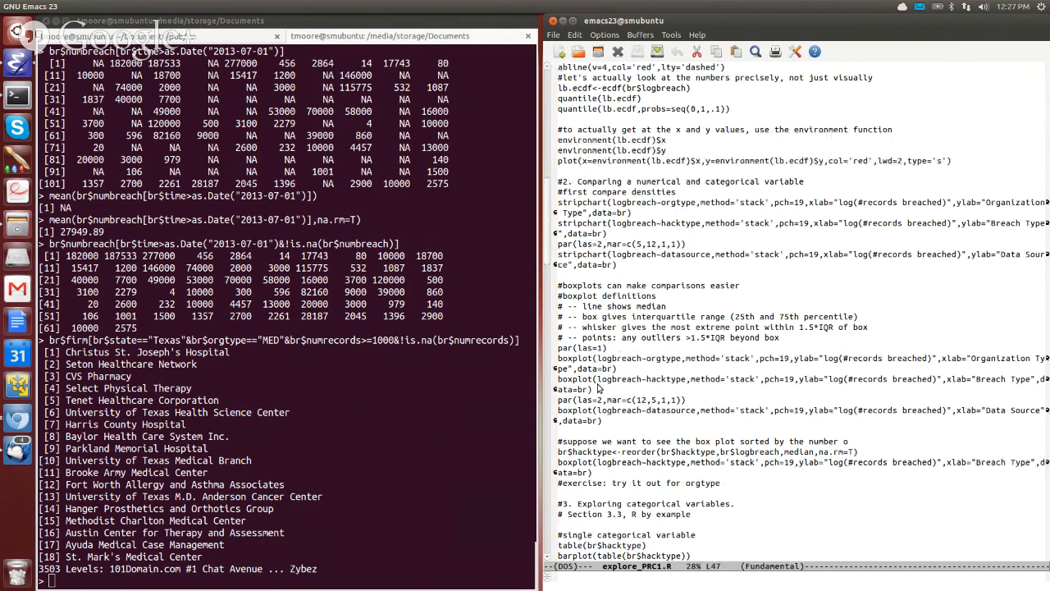
{"action": "scroll", "scroll_direction": "down", "scroll_amount": 3}
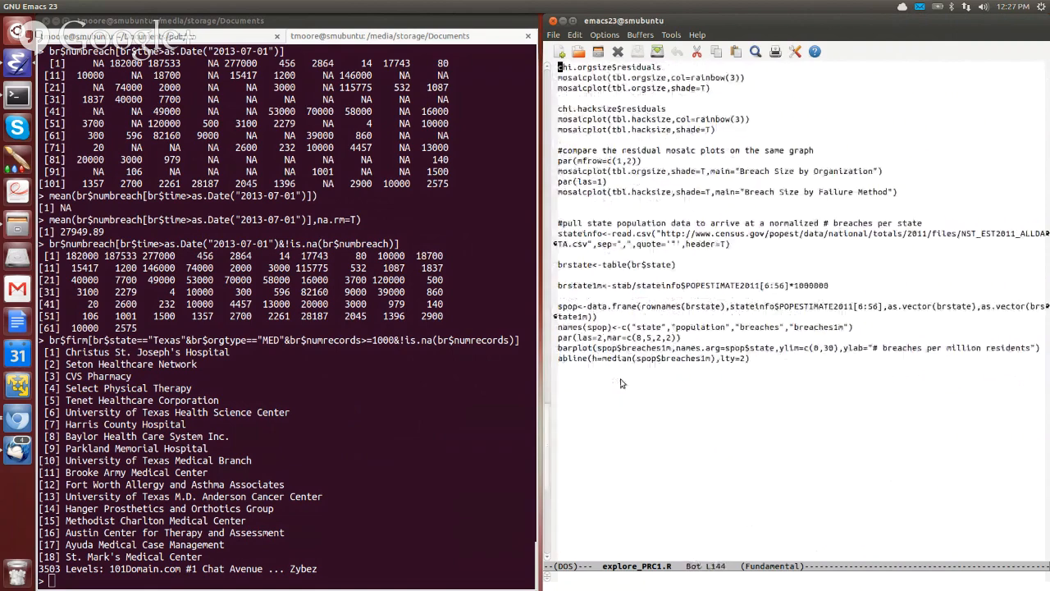
{"action": "scroll", "scroll_direction": "down", "scroll_amount": 3}
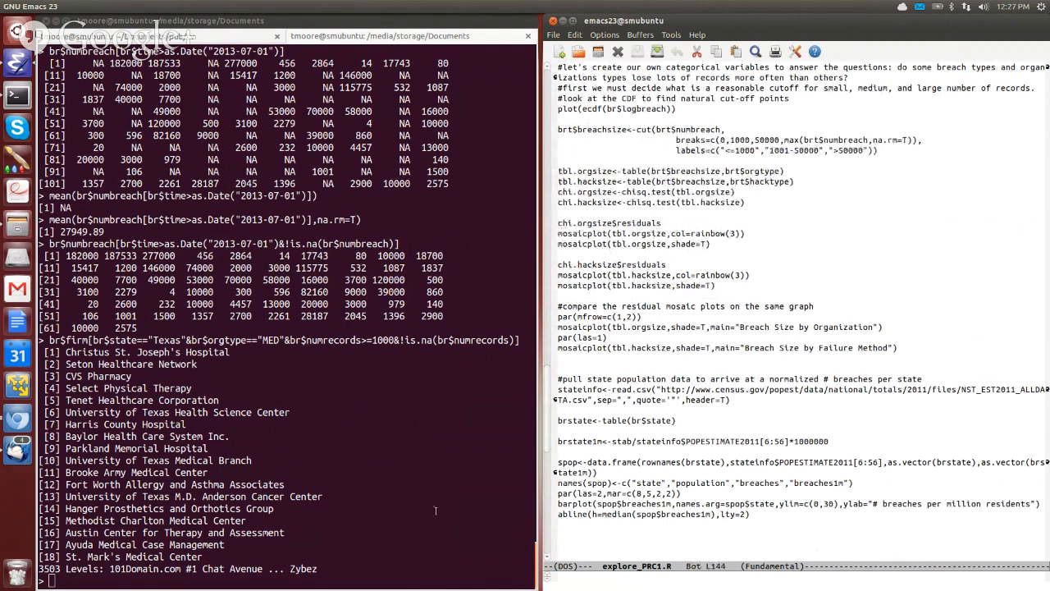
{"action": "mouse_move", "coordinate": [340, 498]}
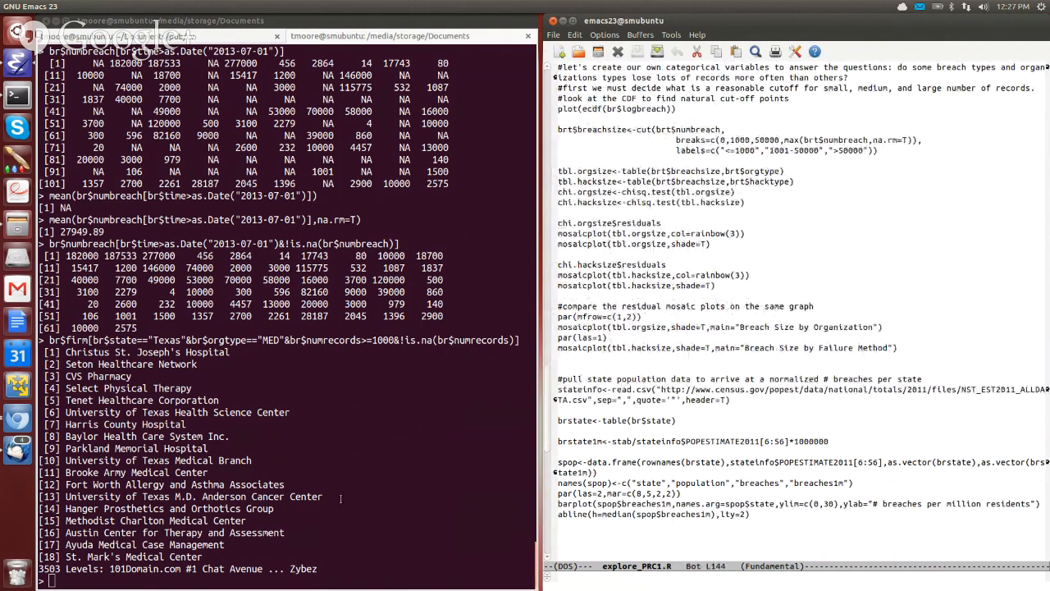